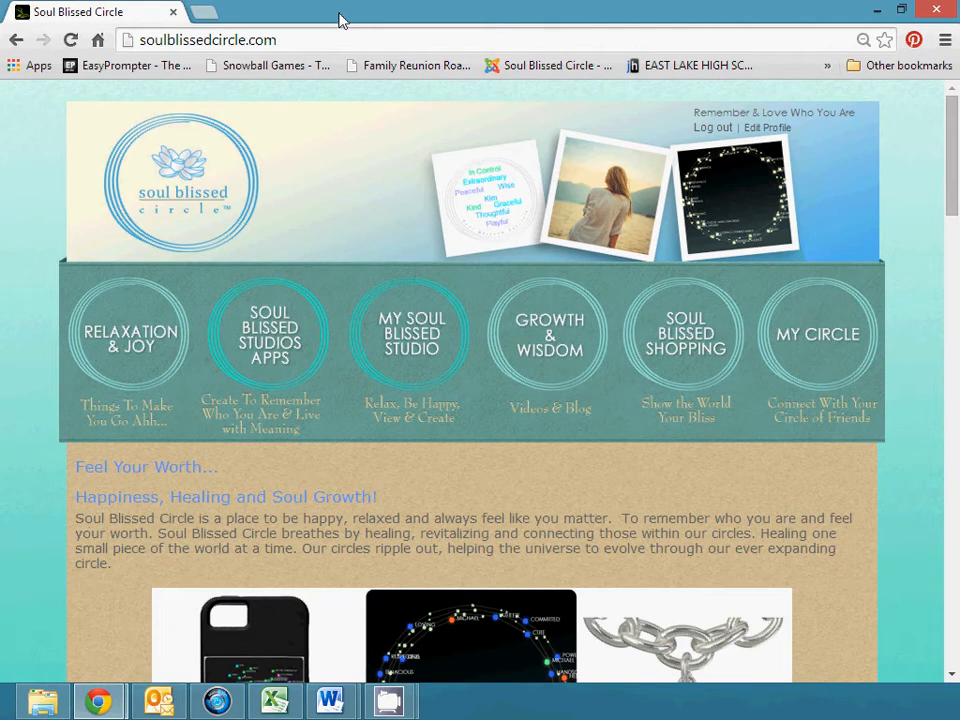
pyautogui.moveTo(308, 63)
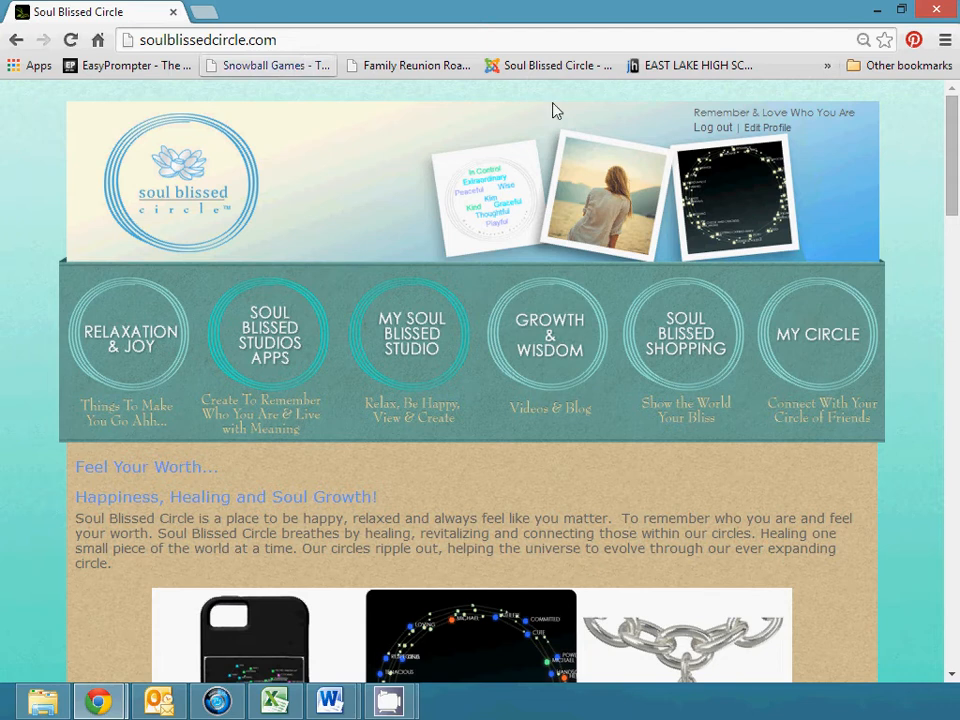
pyautogui.moveTo(697, 143)
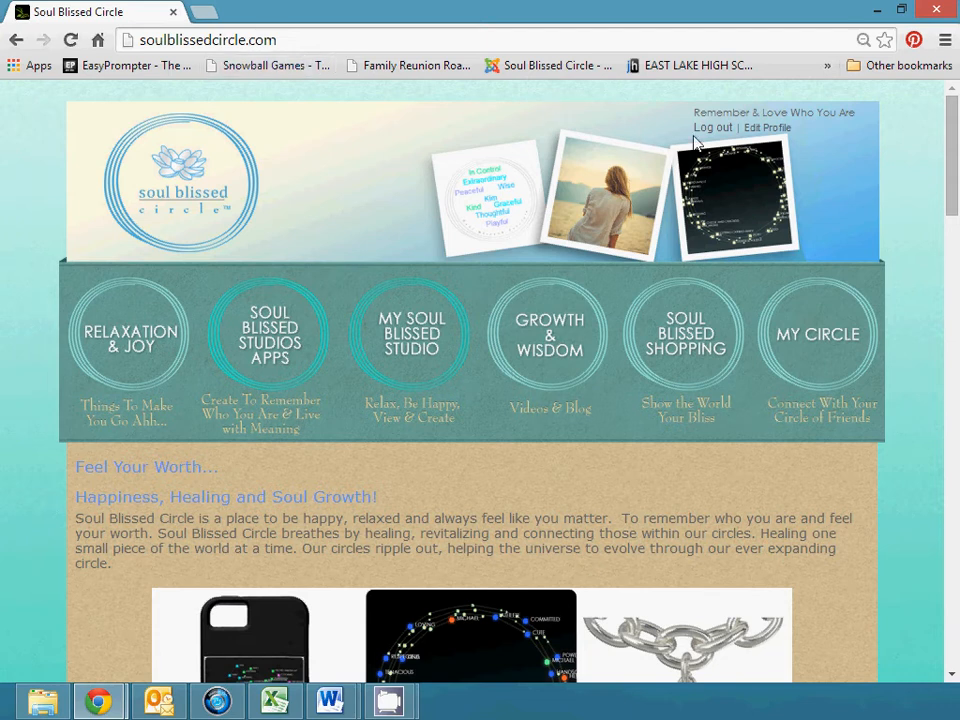
pyautogui.moveTo(332, 183)
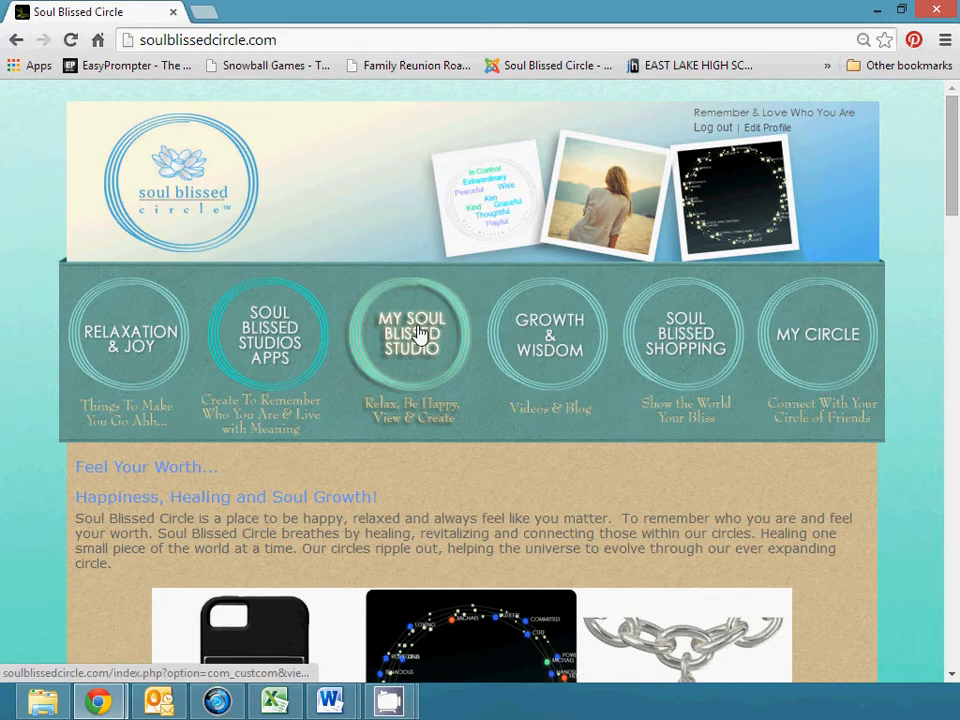
# Go to My Soul Blissed Studio and open the Bliss by Light page.
pyautogui.click(412, 333)
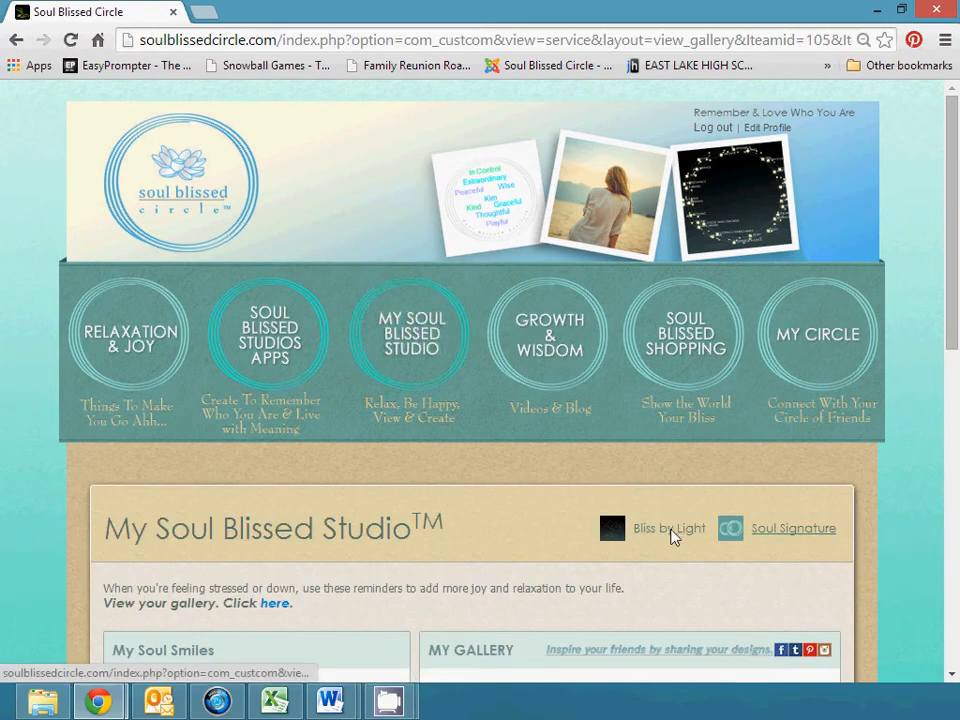
pyautogui.click(668, 528)
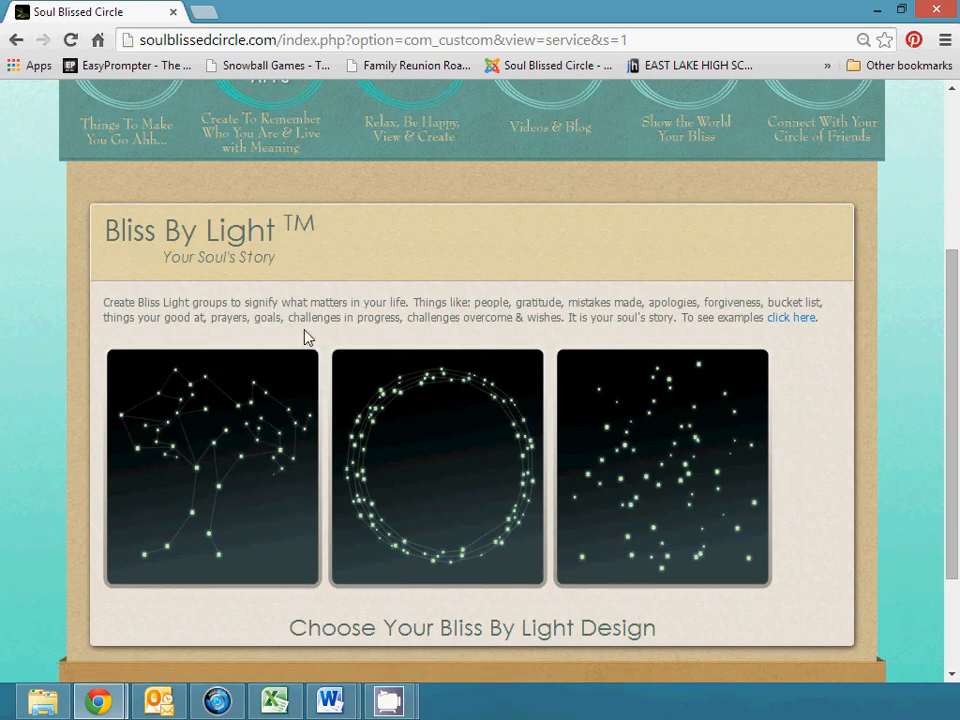
pyautogui.moveTo(350, 332)
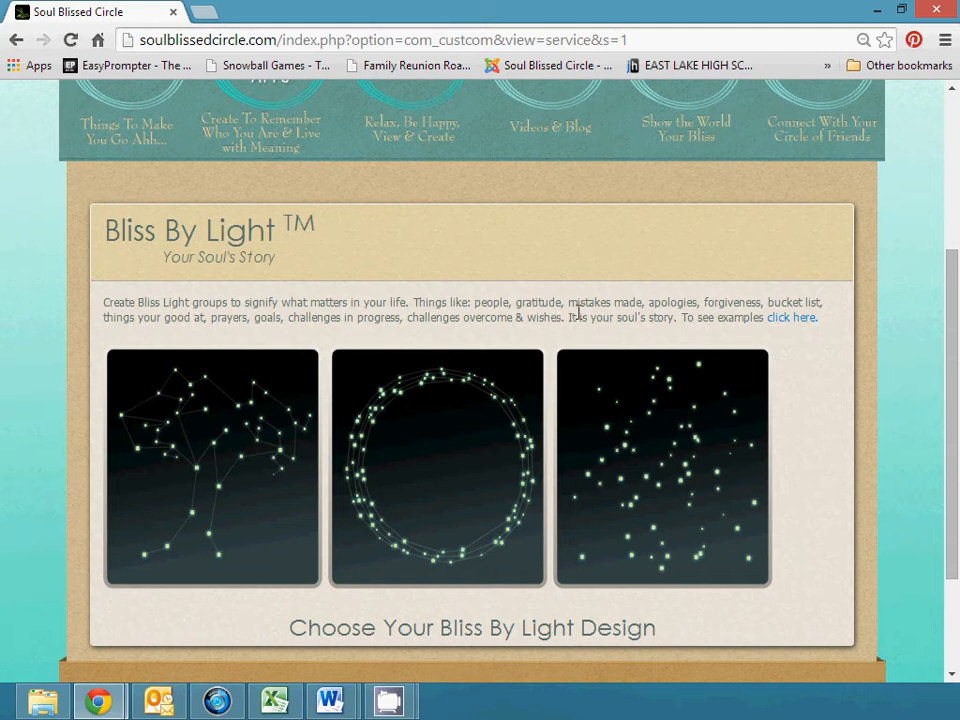
pyautogui.moveTo(708, 322)
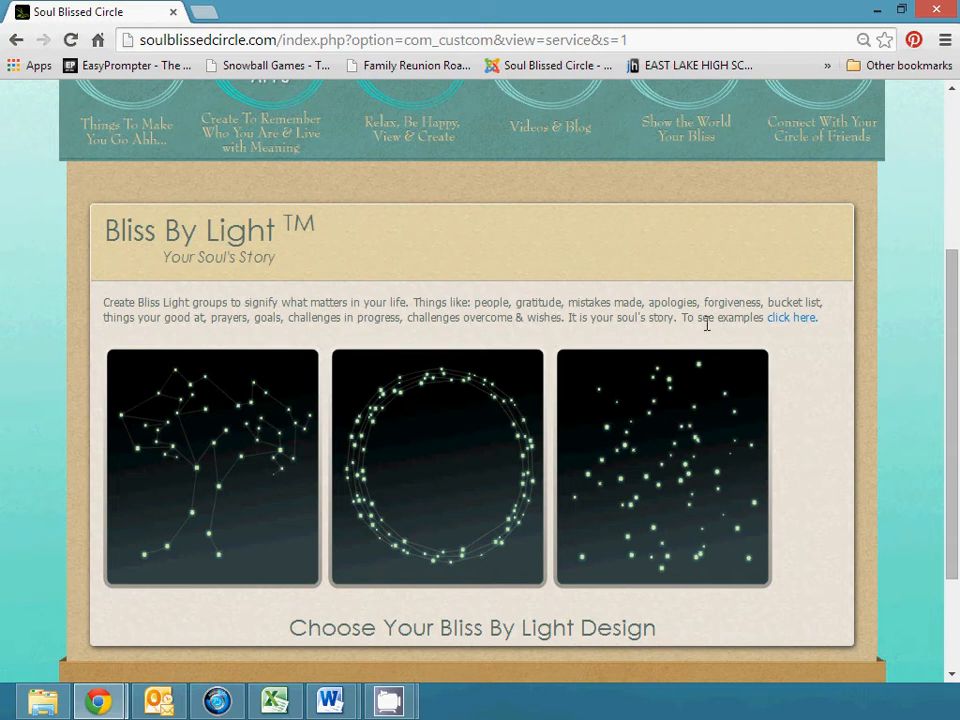
pyautogui.moveTo(762, 318)
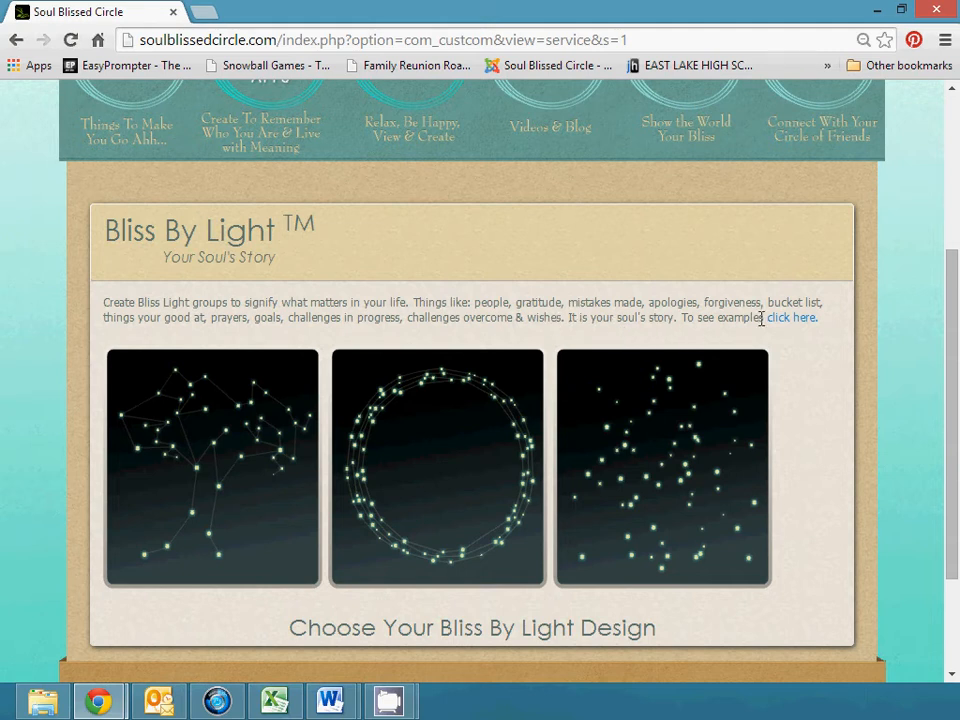
pyautogui.moveTo(785, 343)
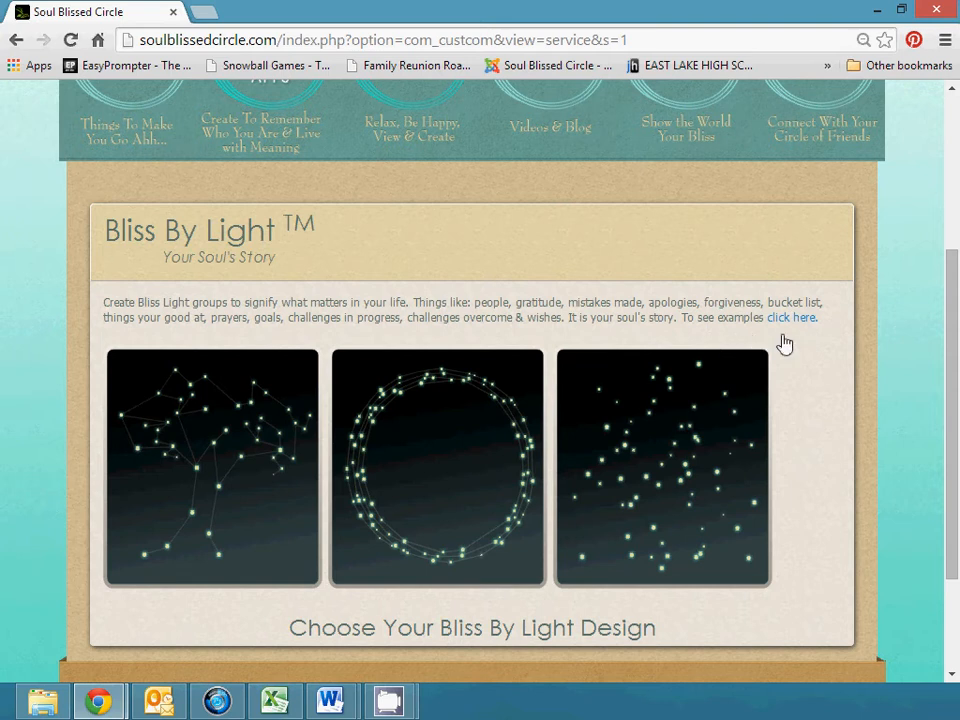
pyautogui.moveTo(810, 358)
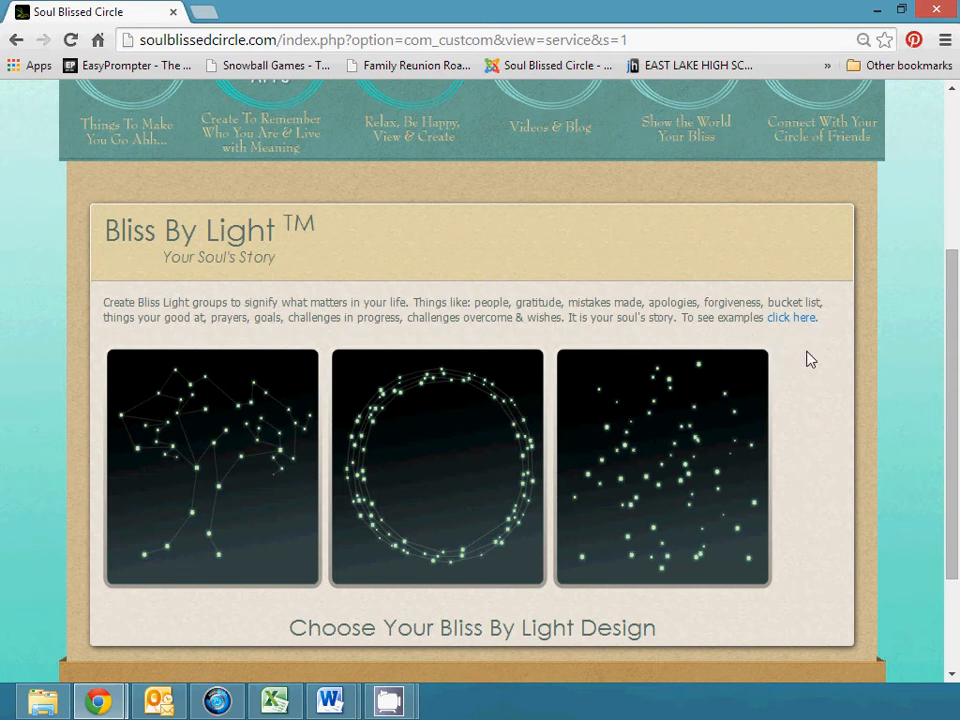
# Browse the example designs such as Daily Gratitude and My Life in Pets.
pyautogui.click(791, 317)
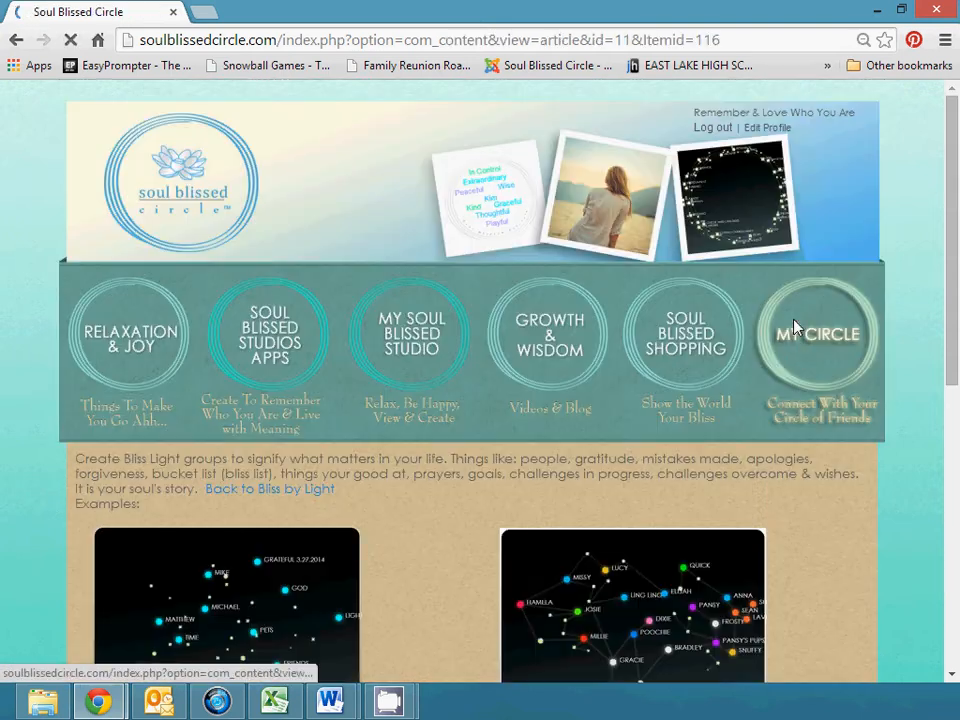
pyautogui.scroll(-3)
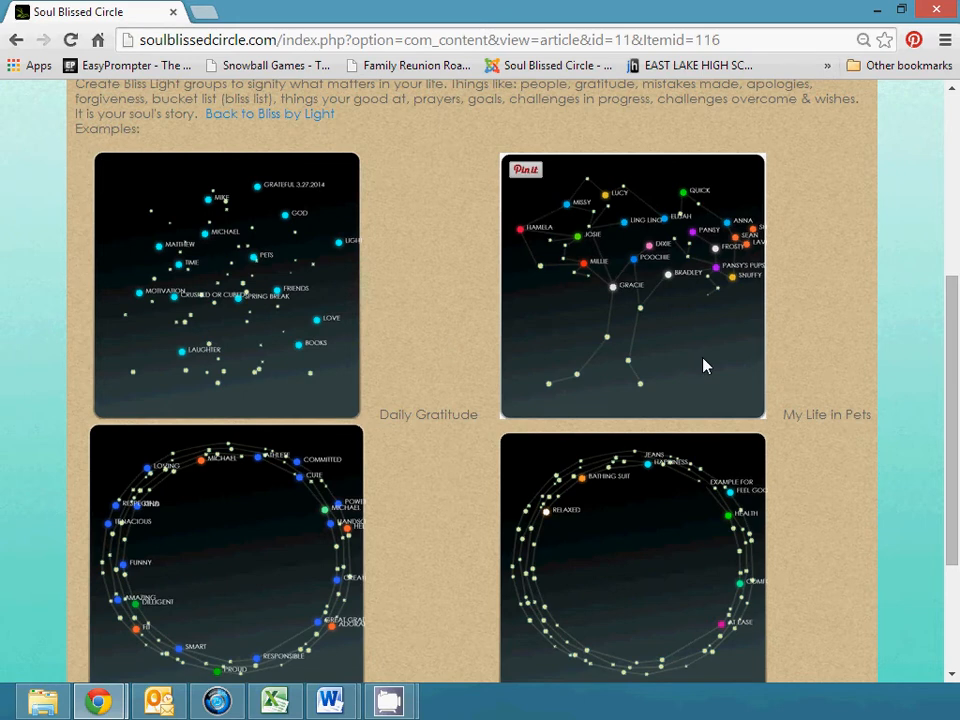
pyautogui.scroll(-3)
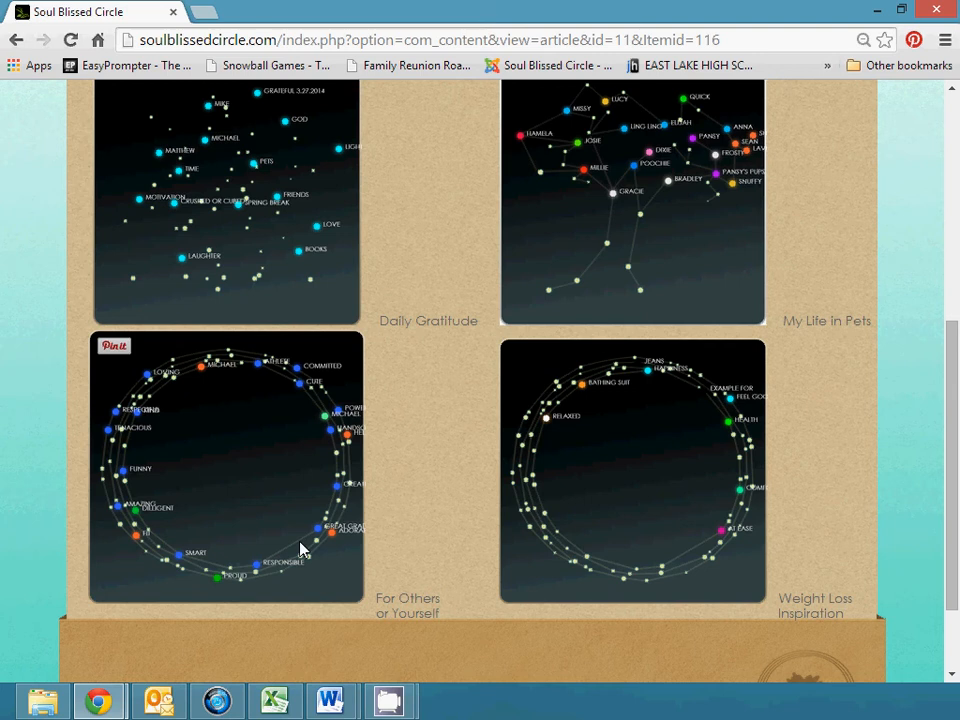
pyautogui.moveTo(350, 585)
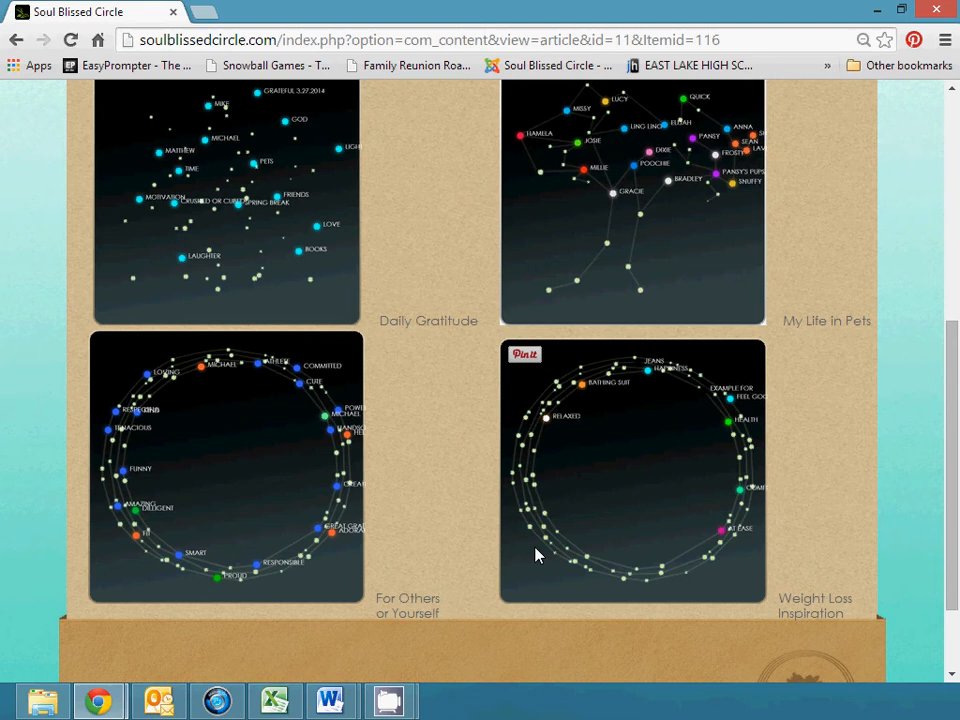
pyautogui.moveTo(515, 558)
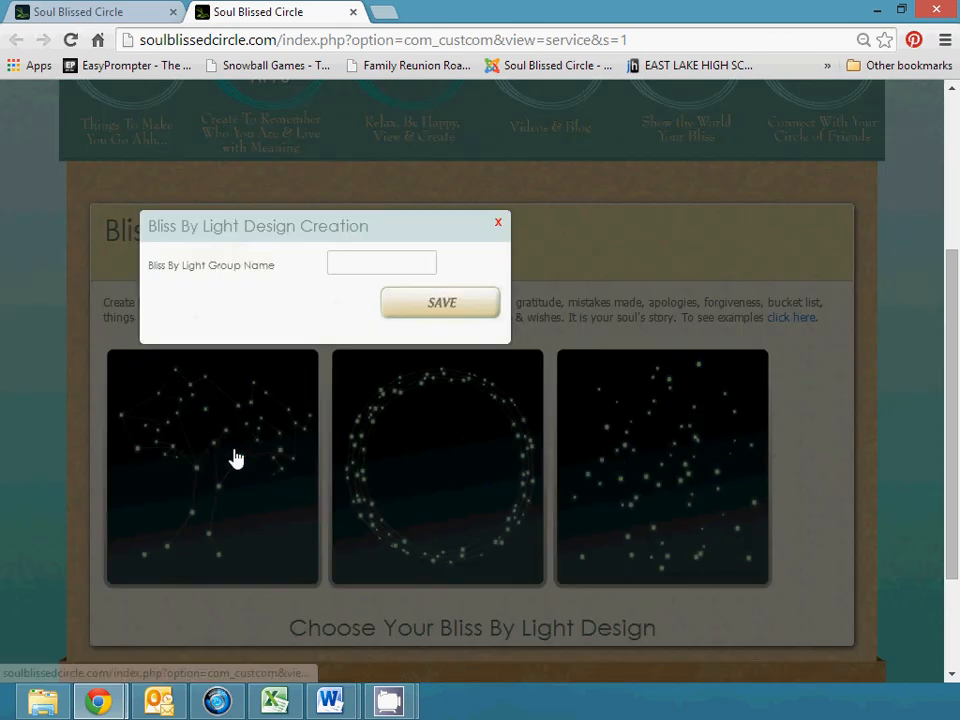
# Name the tree design 'grateful 6.30.2014' and save it.
pyautogui.click(381, 263)
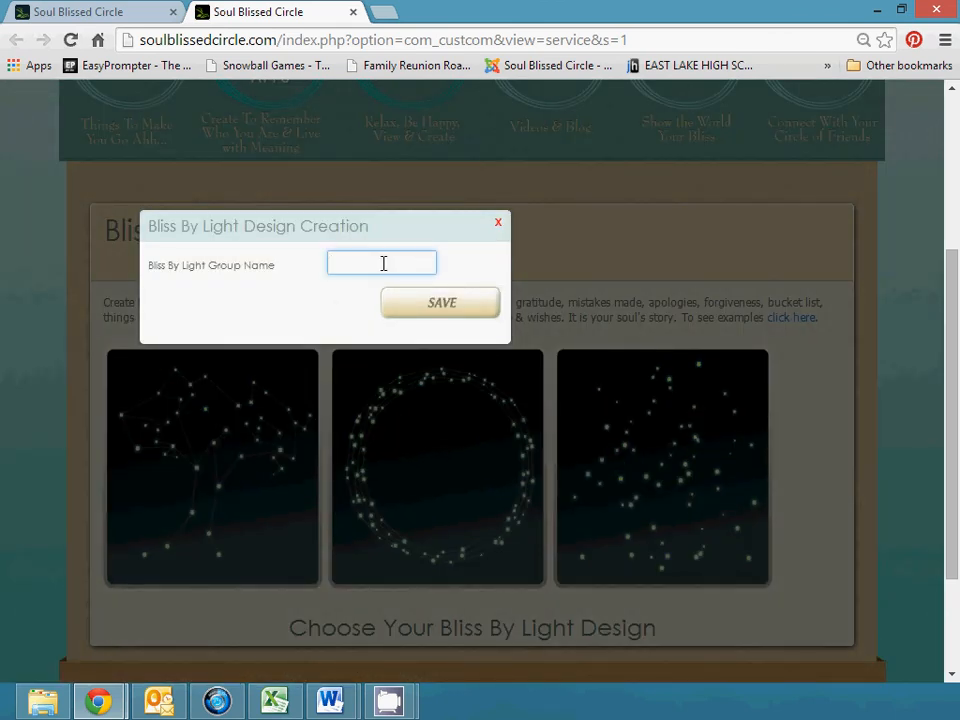
pyautogui.write('grateful 6.30.2')
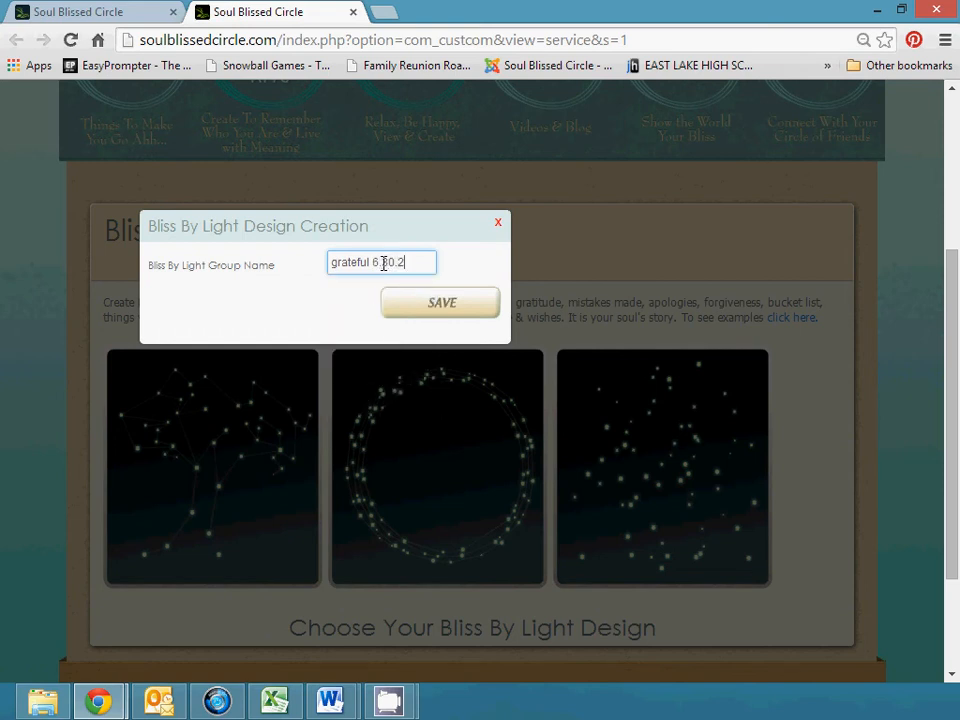
pyautogui.write('1')
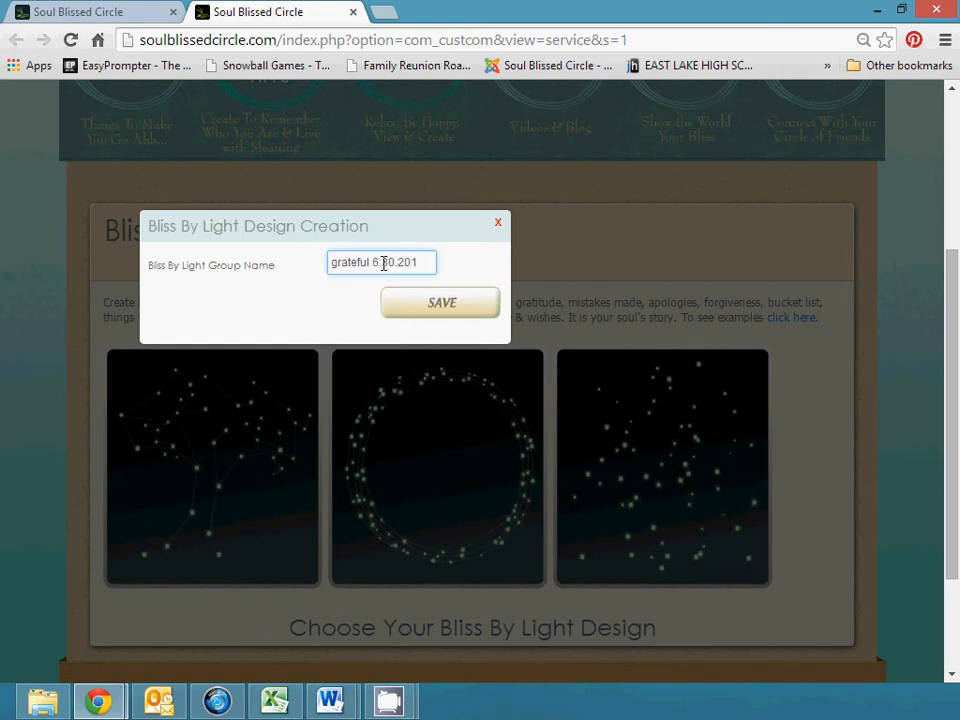
pyautogui.click(441, 303)
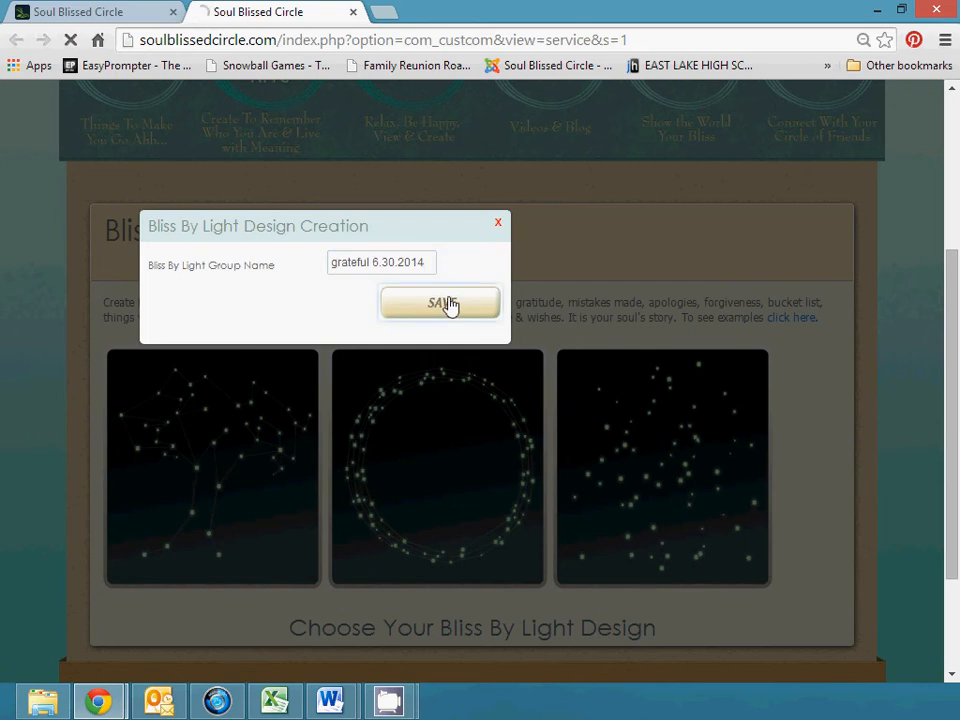
pyautogui.click(440, 303)
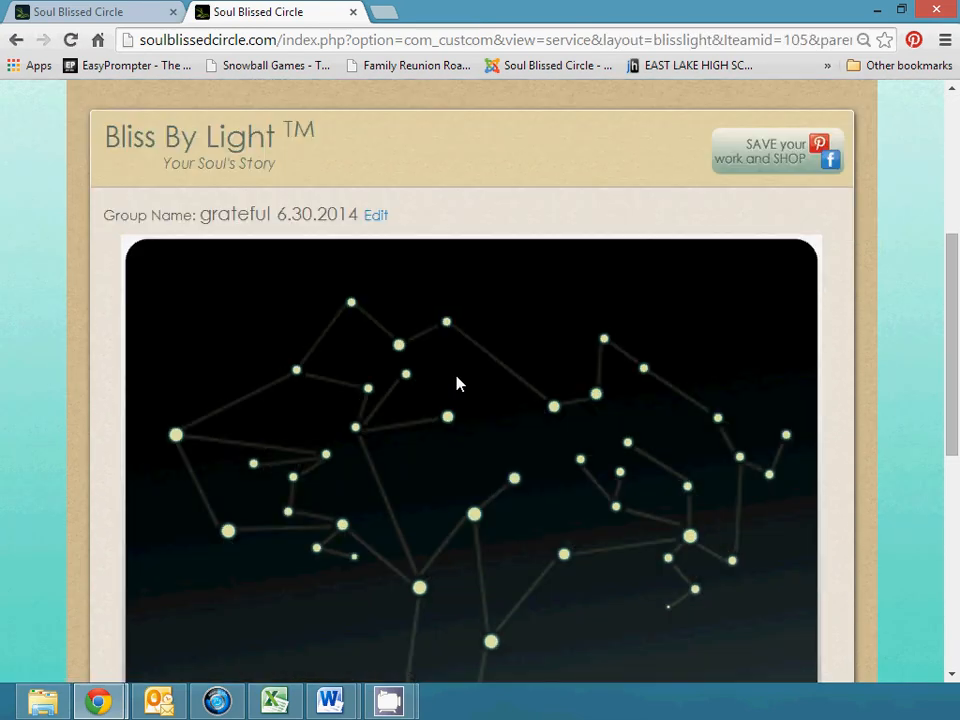
pyautogui.moveTo(486, 335)
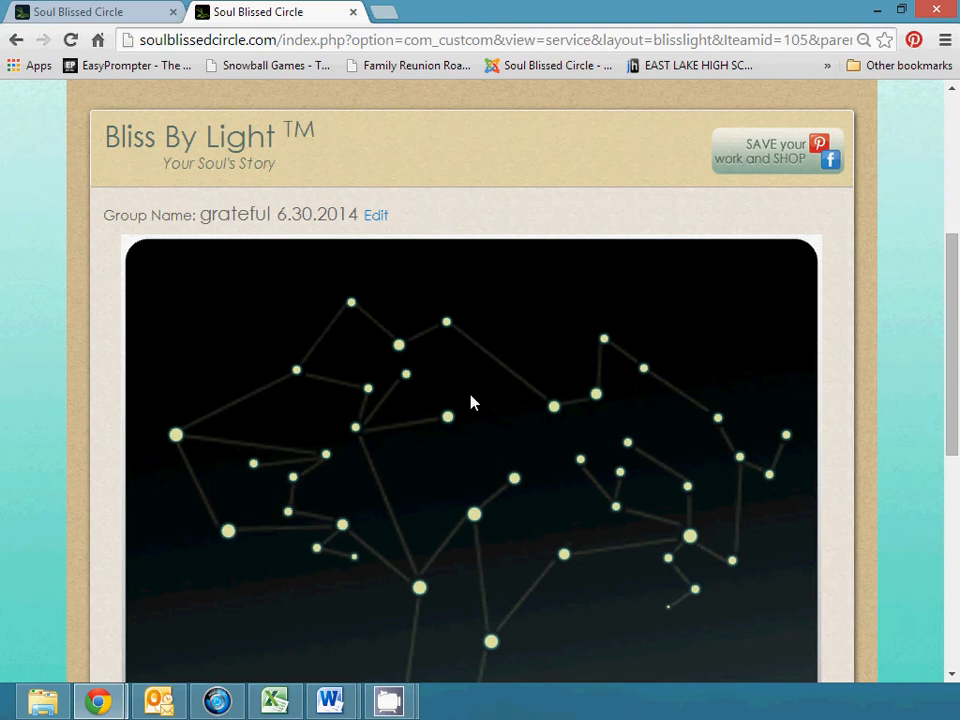
pyautogui.moveTo(448, 425)
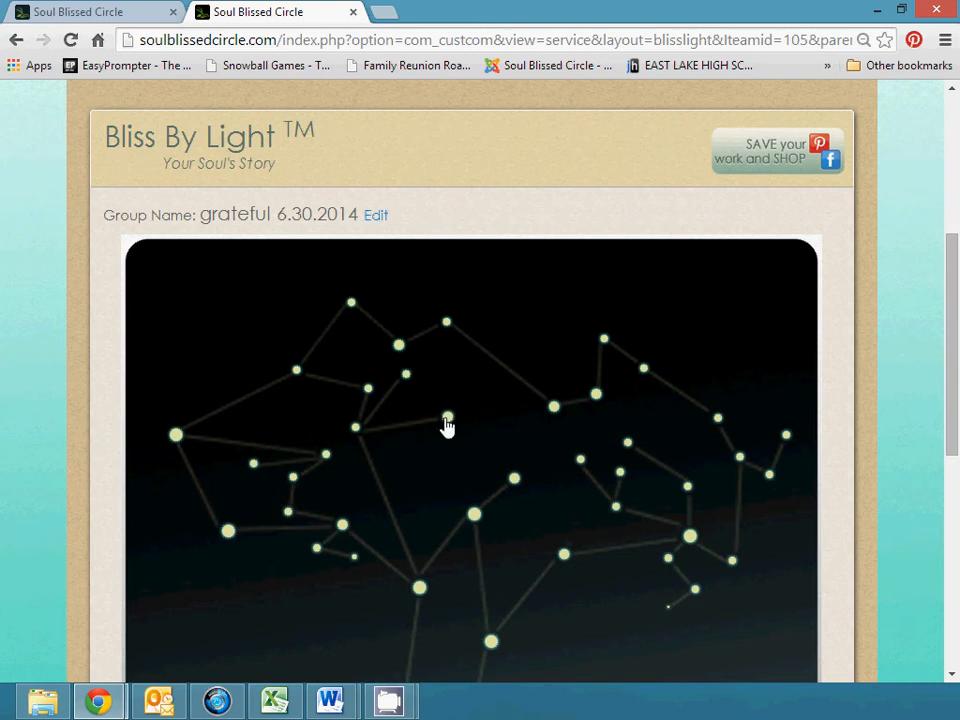
# Label three tree lights: MICHAEL in cyan, MATTHEW and MIKE in green.
pyautogui.click(449, 416)
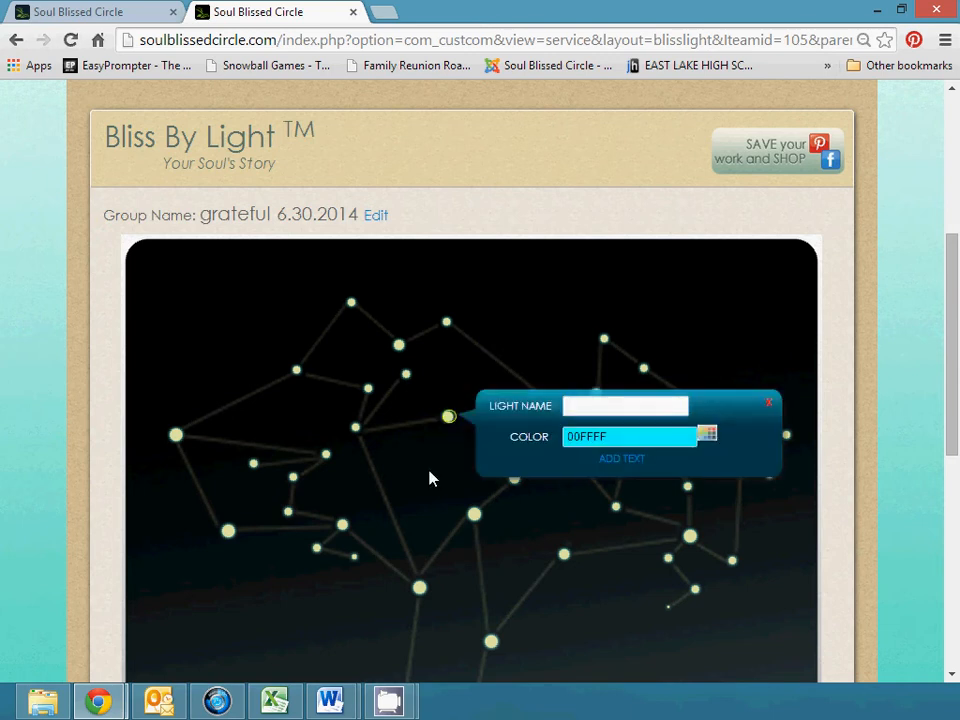
pyautogui.write('Micha')
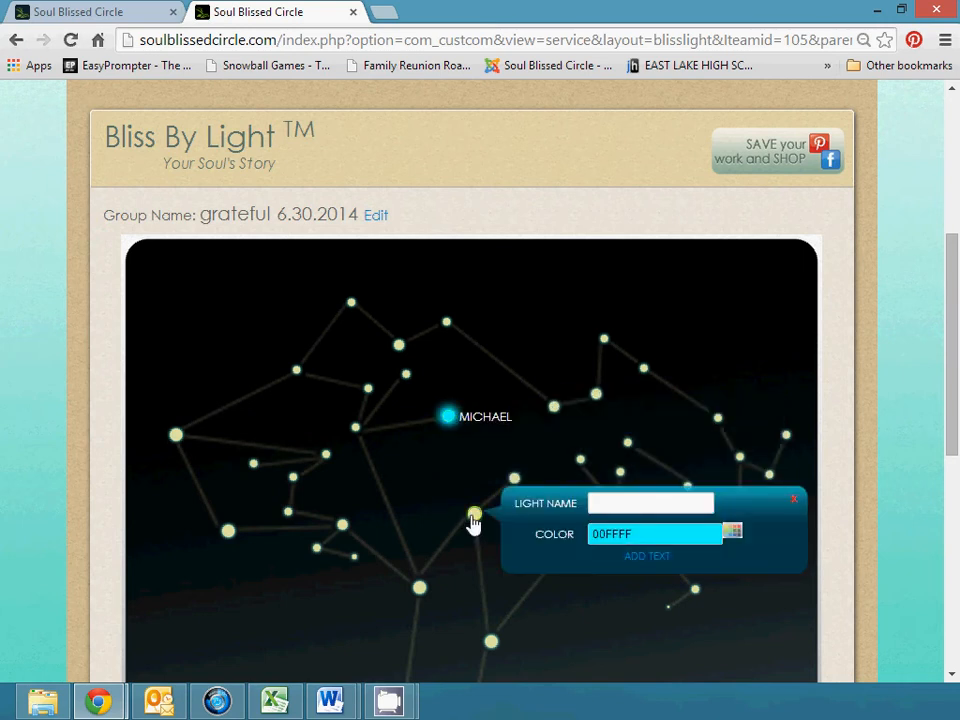
pyautogui.write('Matthew')
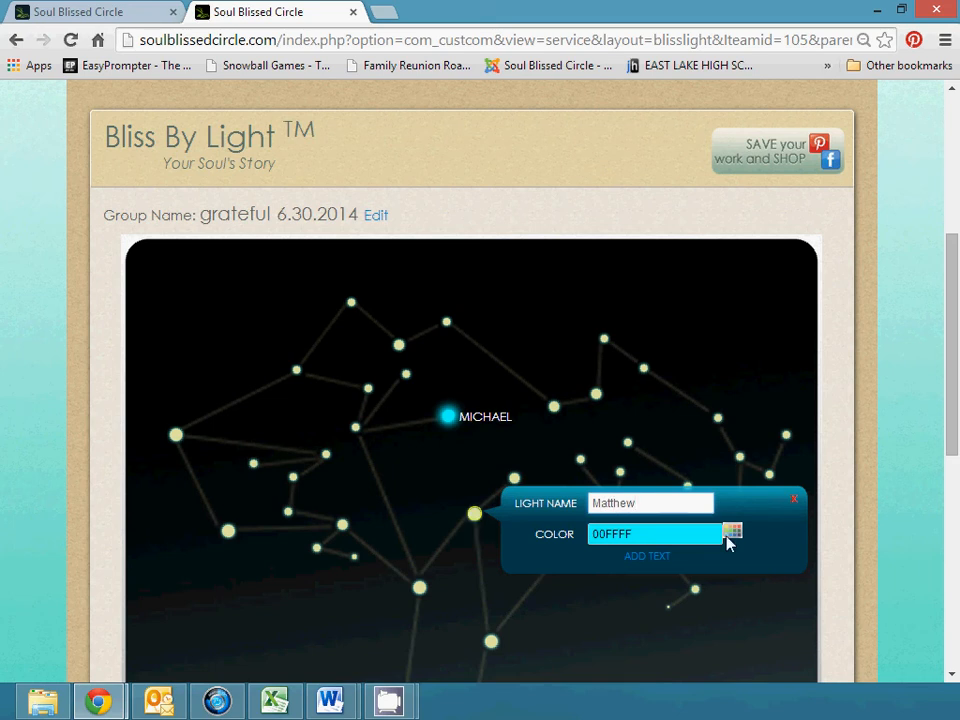
pyautogui.click(732, 531)
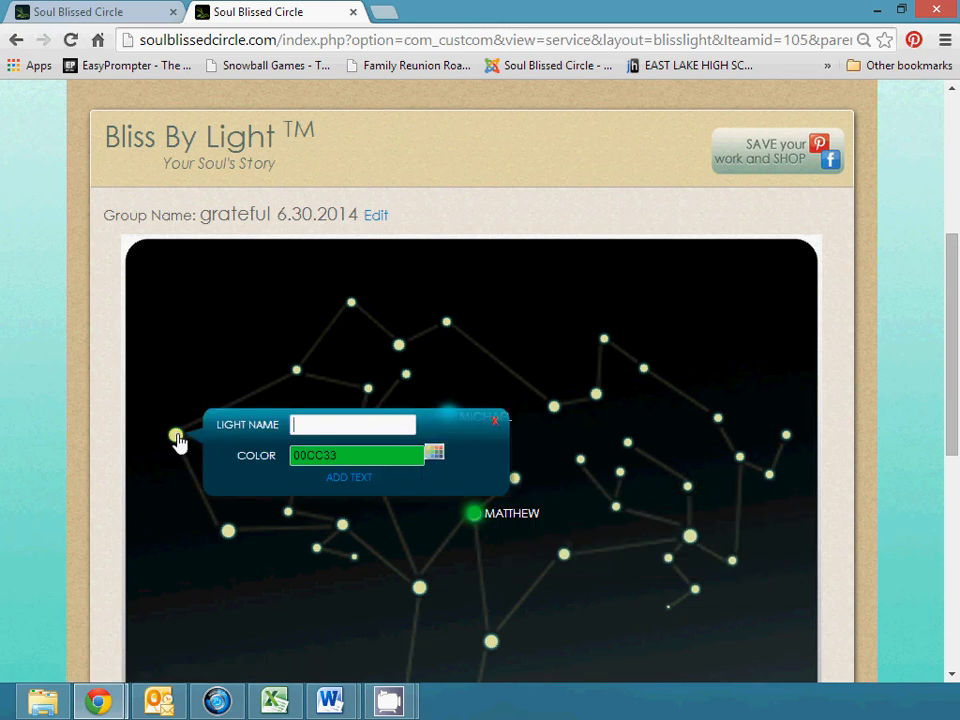
pyautogui.write('Mik')
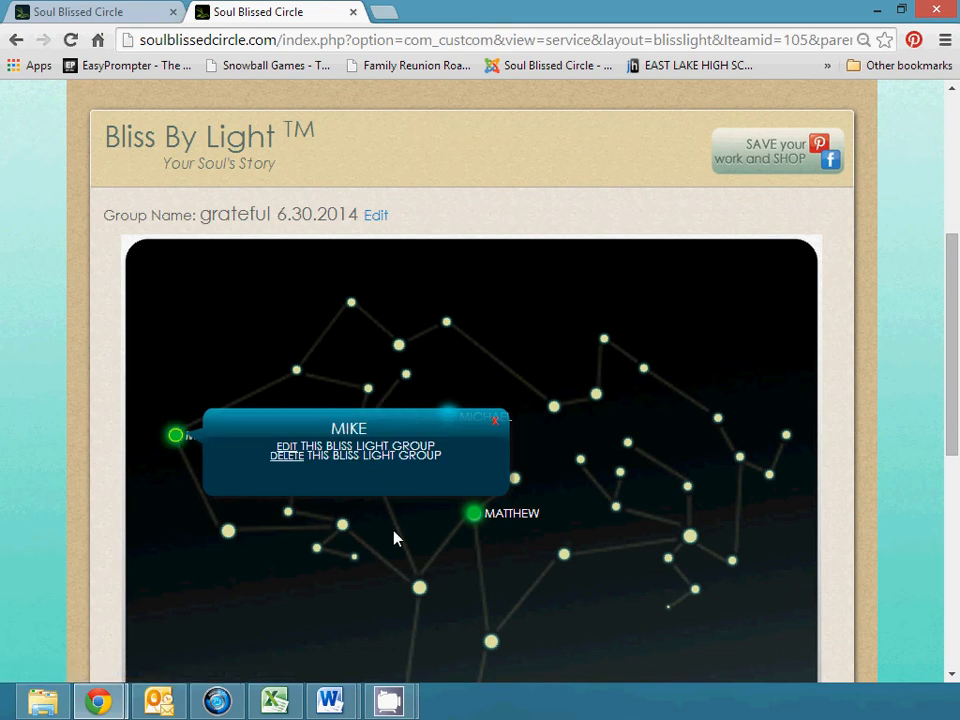
pyautogui.moveTo(500, 420)
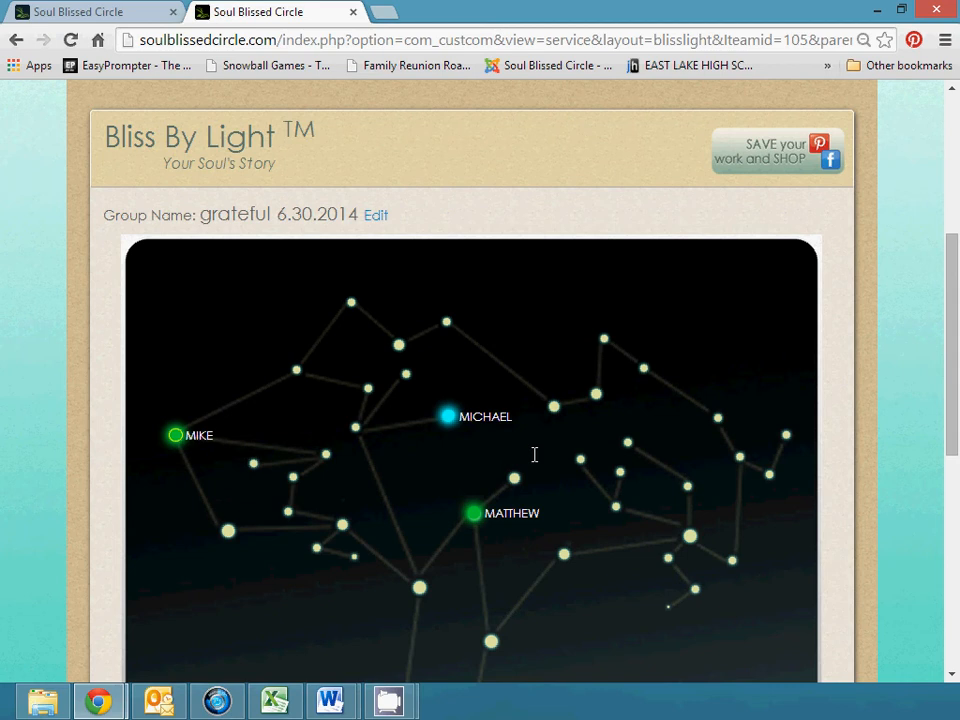
pyautogui.moveTo(600, 602)
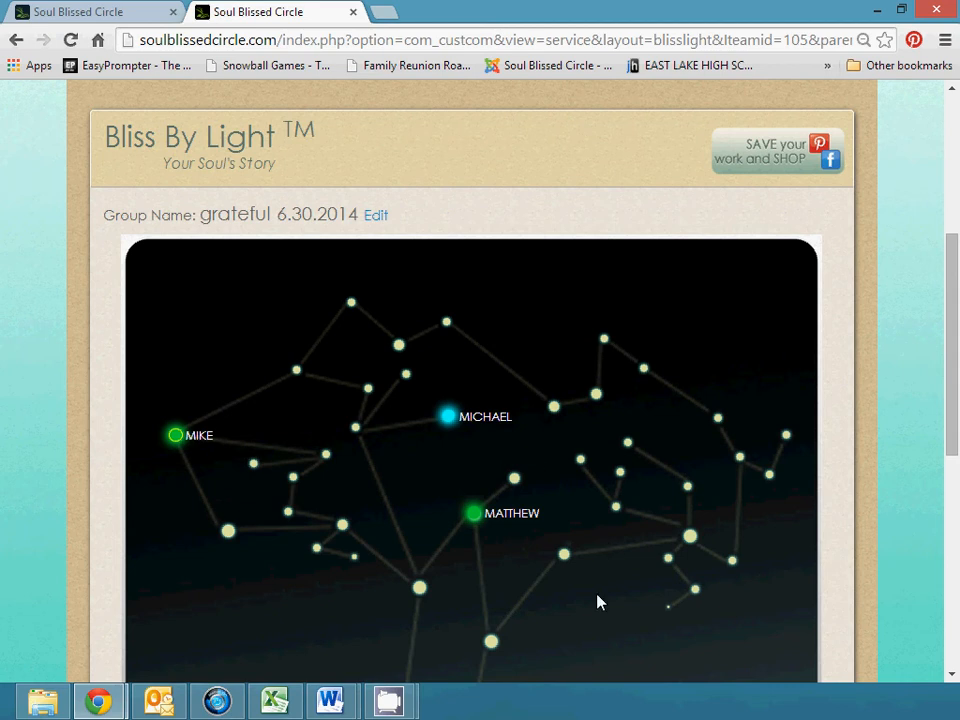
pyautogui.moveTo(594, 318)
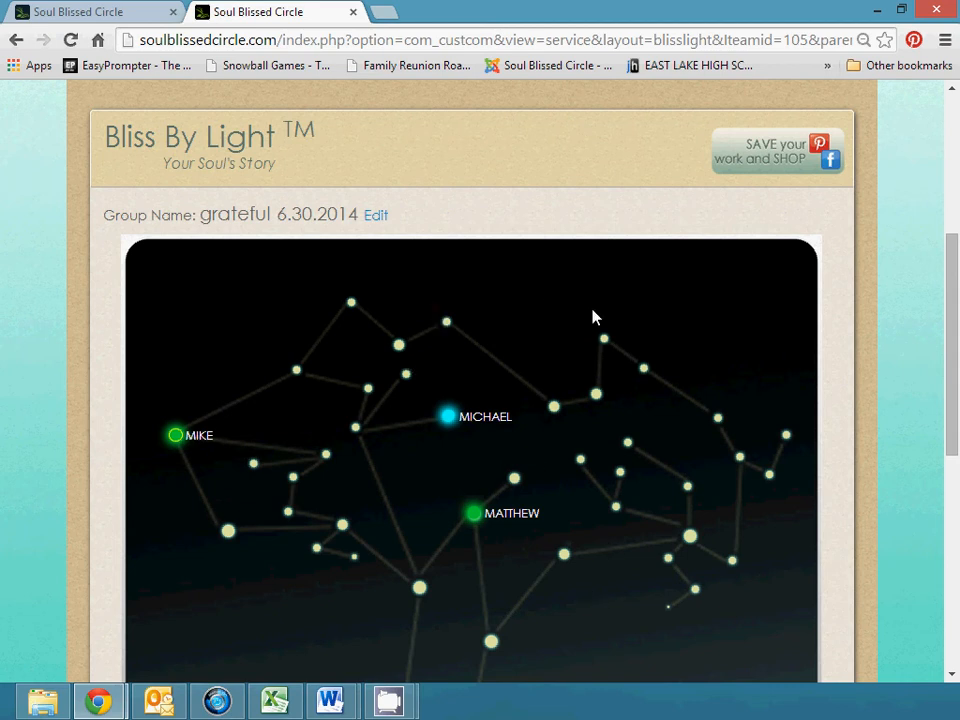
pyautogui.moveTo(760, 163)
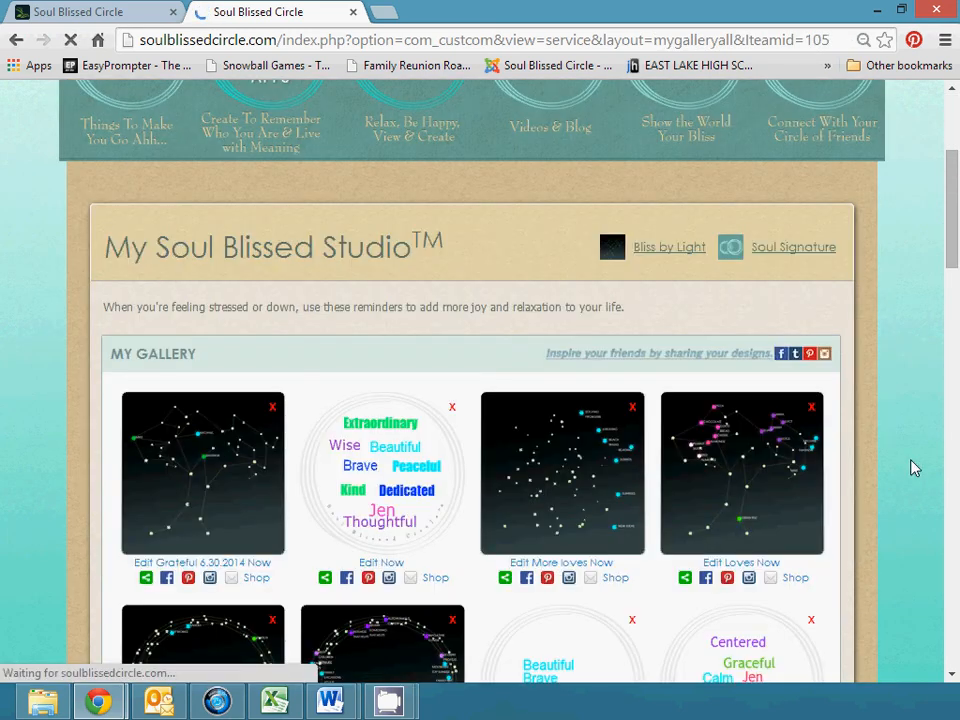
# Scroll down to find the 'SAVE your work and SHOP' option.
pyautogui.scroll(-3)
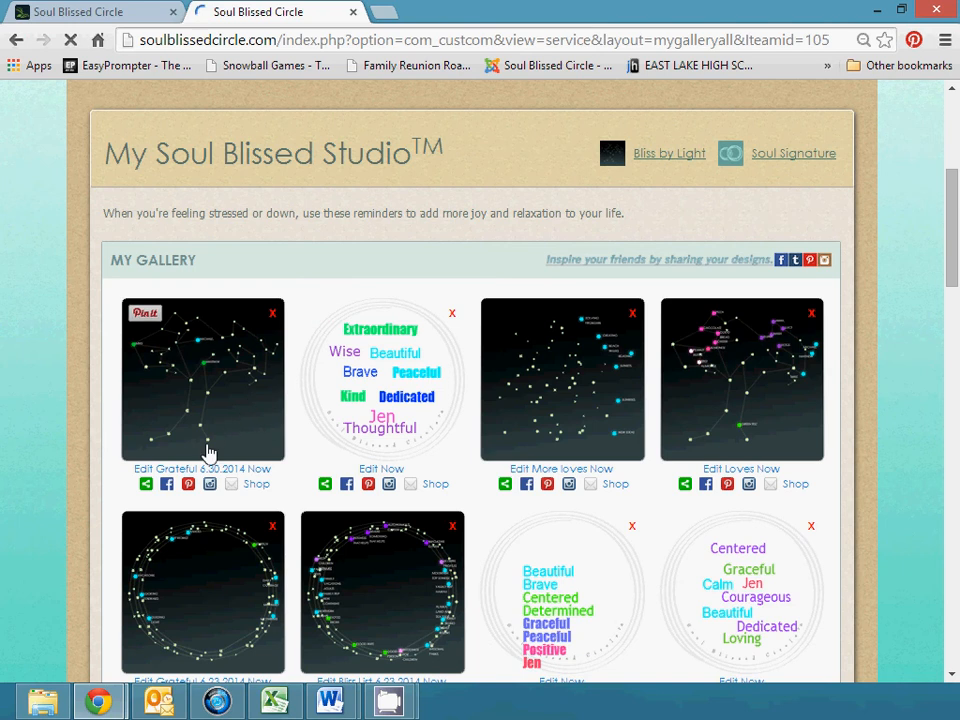
pyautogui.moveTo(178, 521)
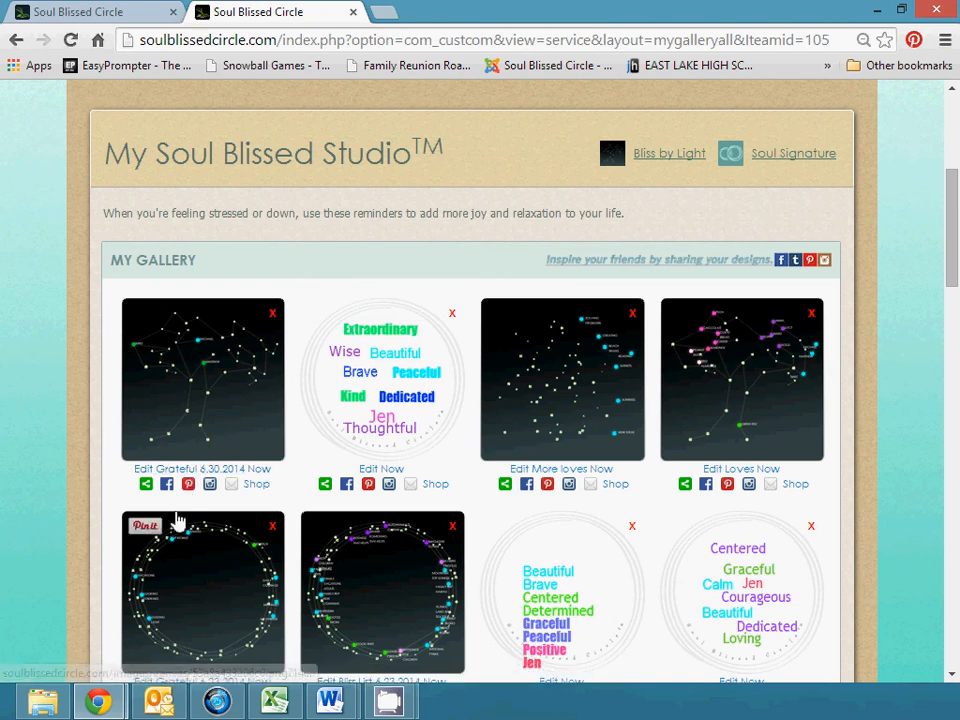
pyautogui.moveTo(173, 512)
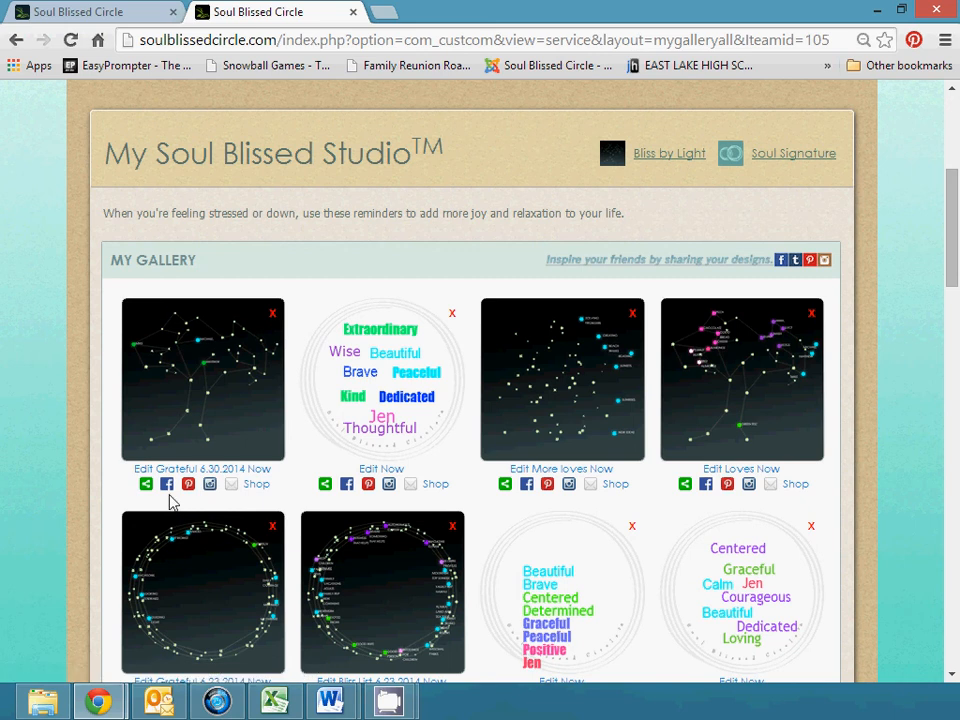
pyautogui.moveTo(245, 508)
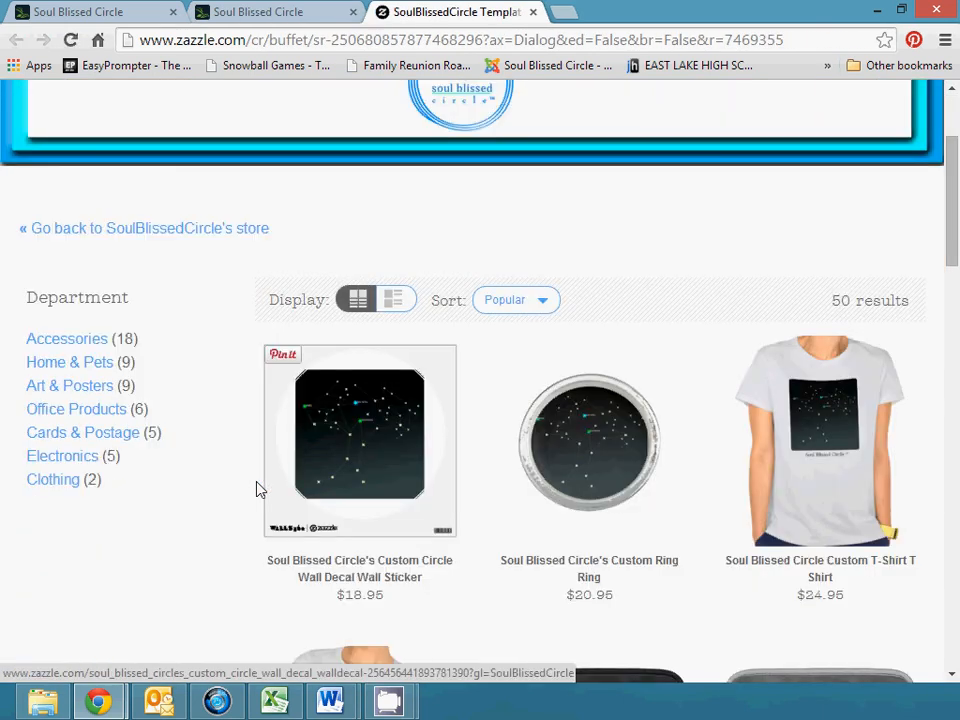
# Browse the 50 Zazzle products with the grateful design, then return to the gallery.
pyautogui.scroll(-3)
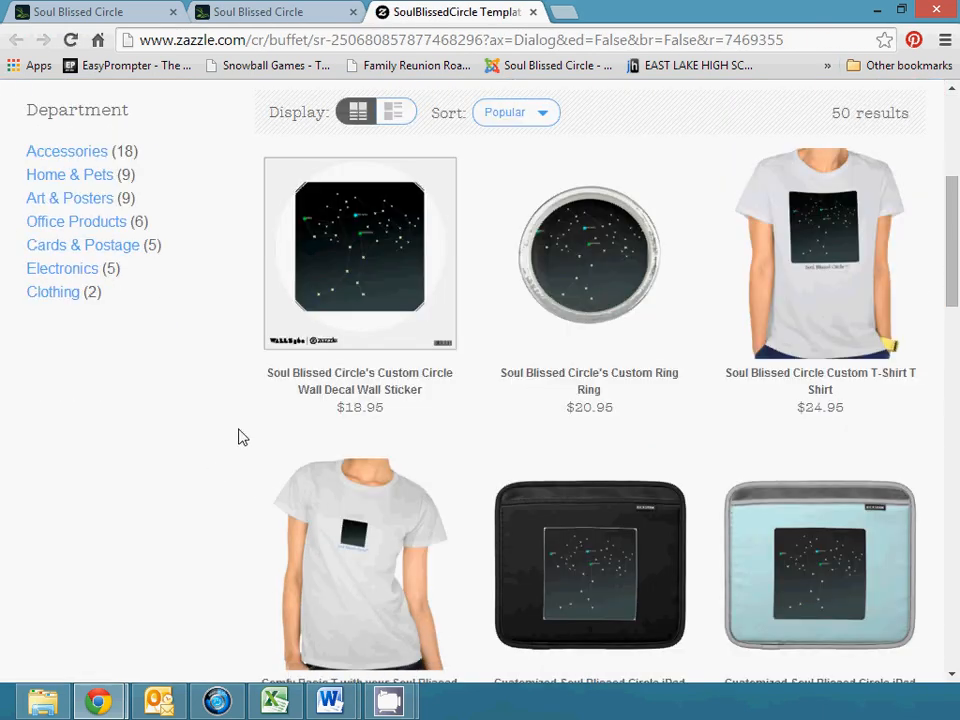
pyautogui.scroll(-3)
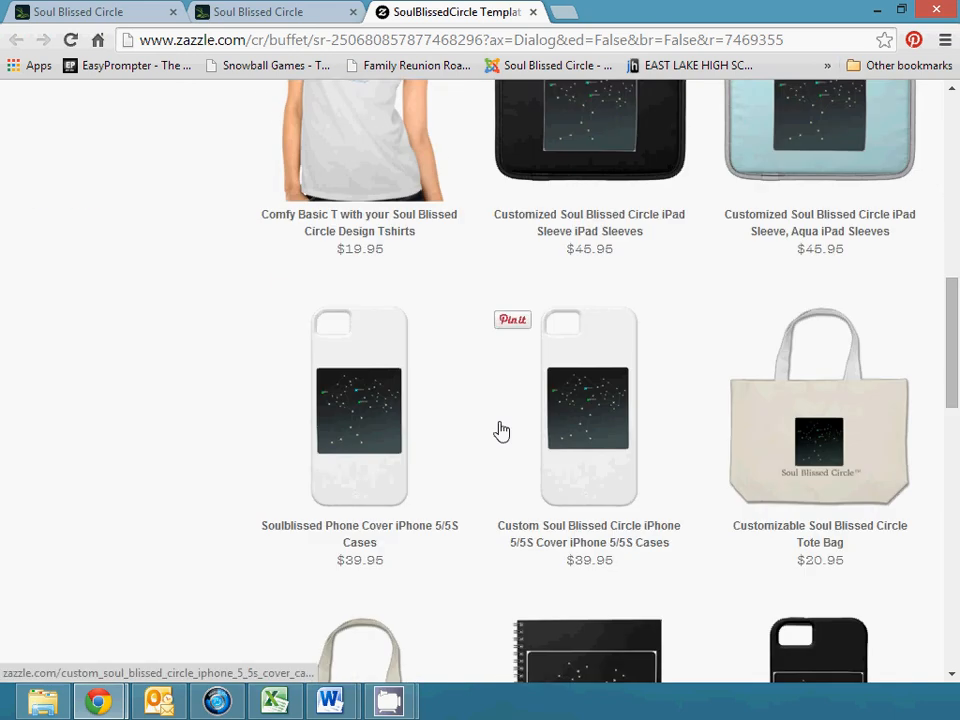
pyautogui.scroll(-3)
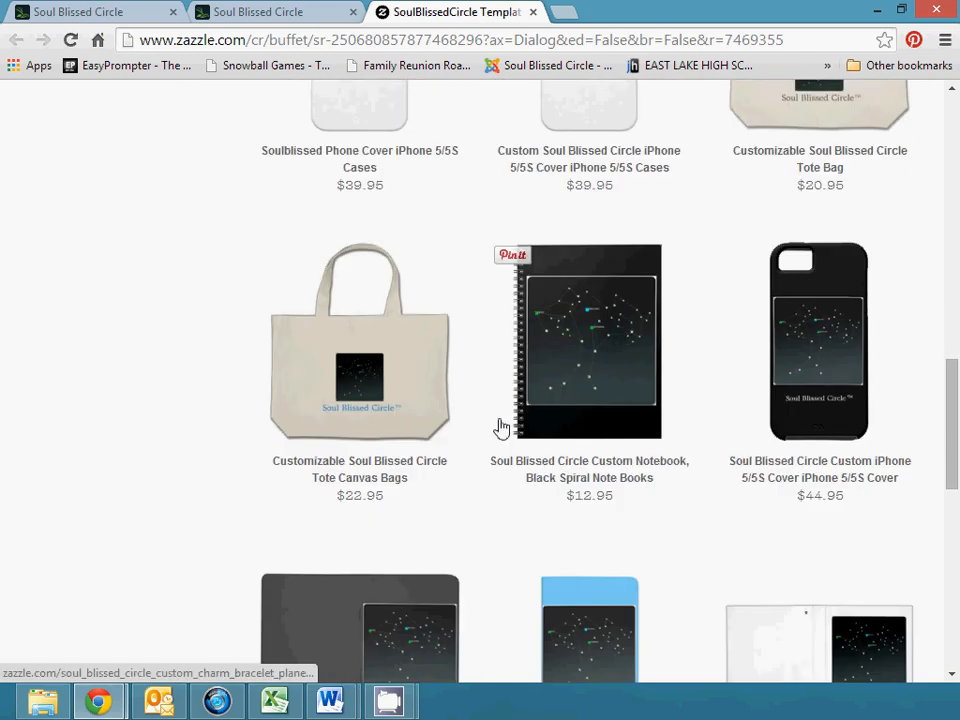
pyautogui.scroll(-3)
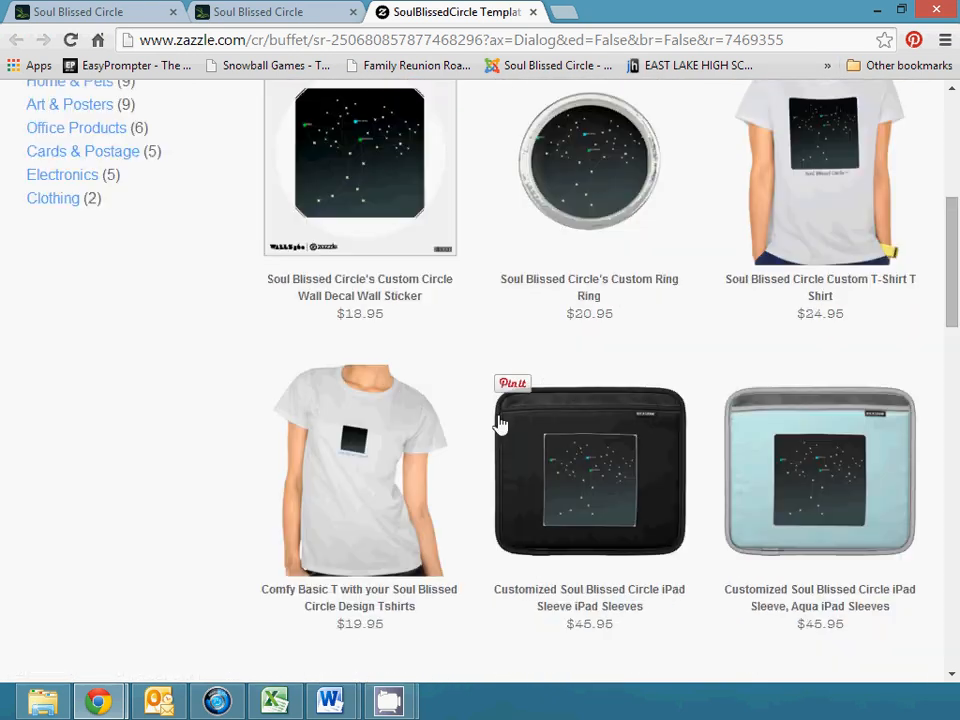
pyautogui.scroll(3)
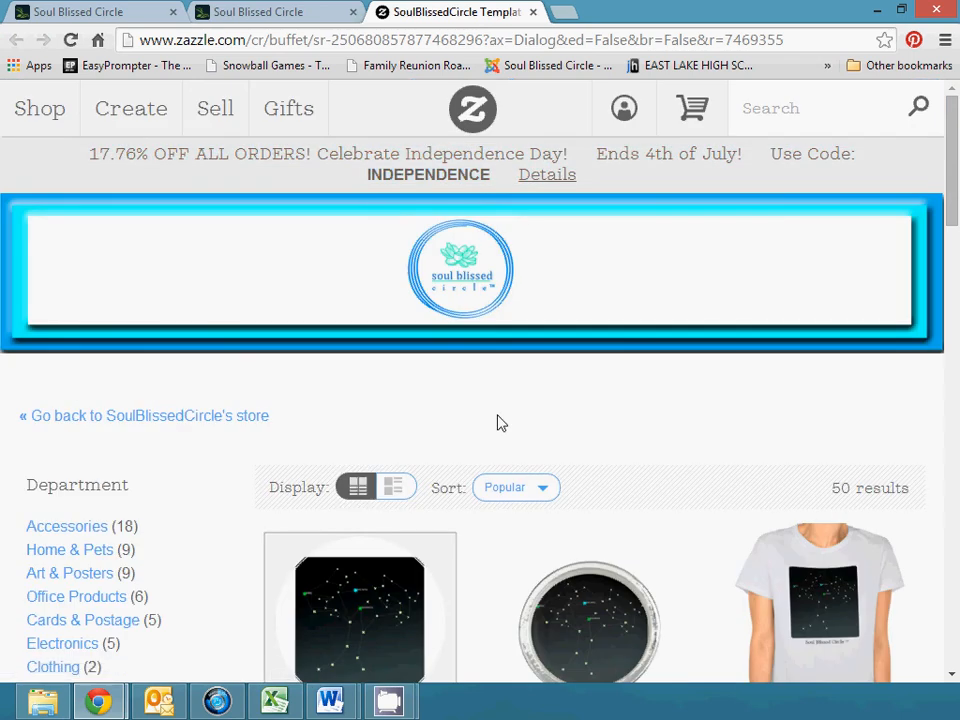
pyautogui.click(260, 12)
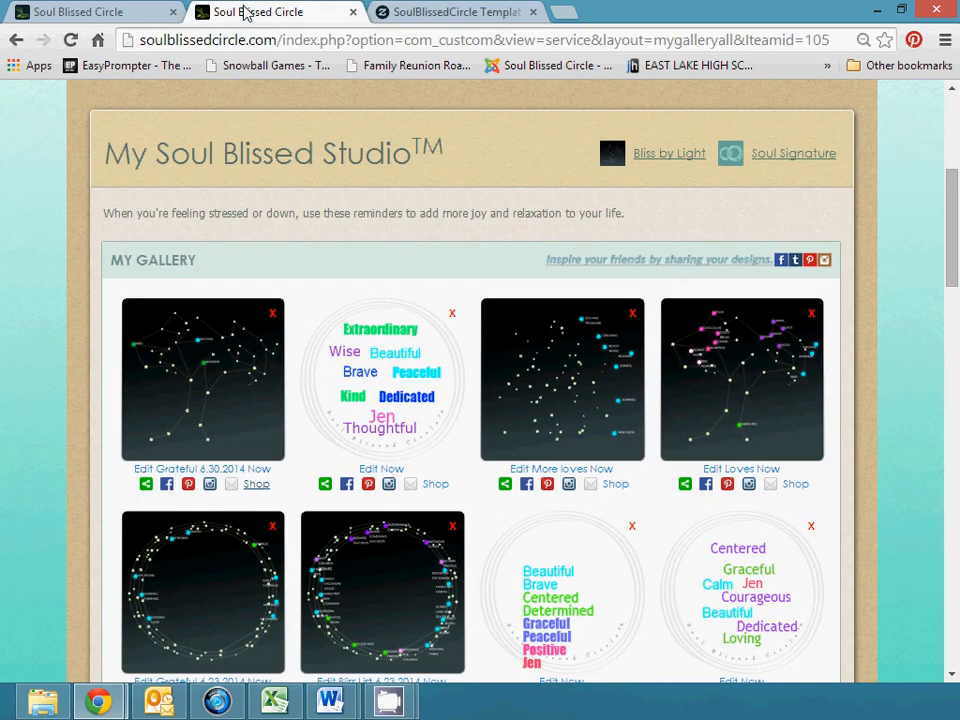
pyautogui.moveTo(310, 497)
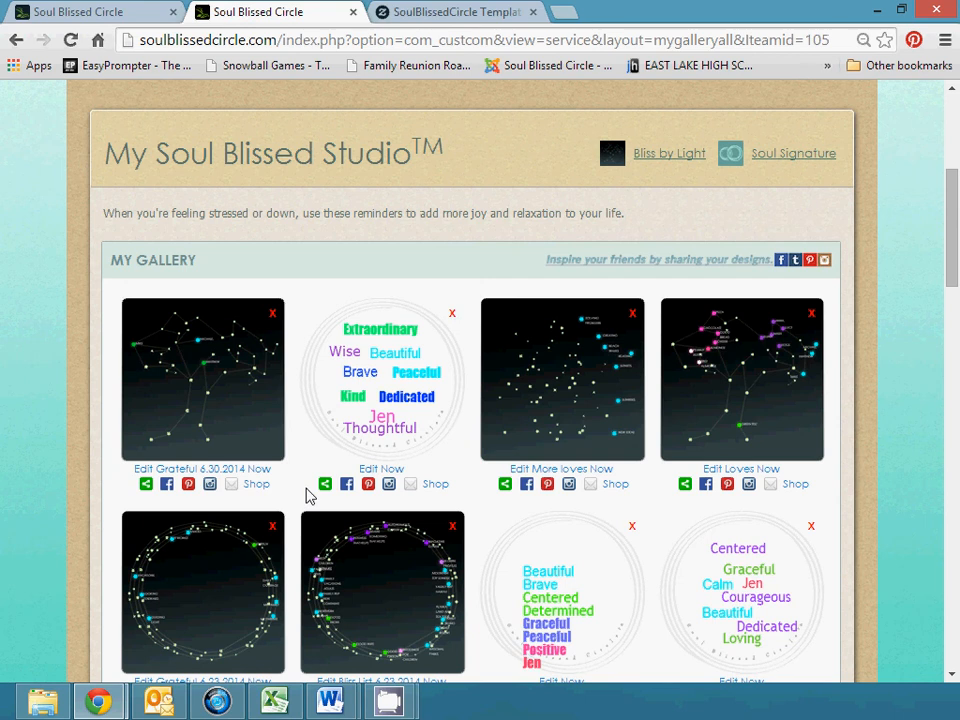
pyautogui.moveTo(358, 462)
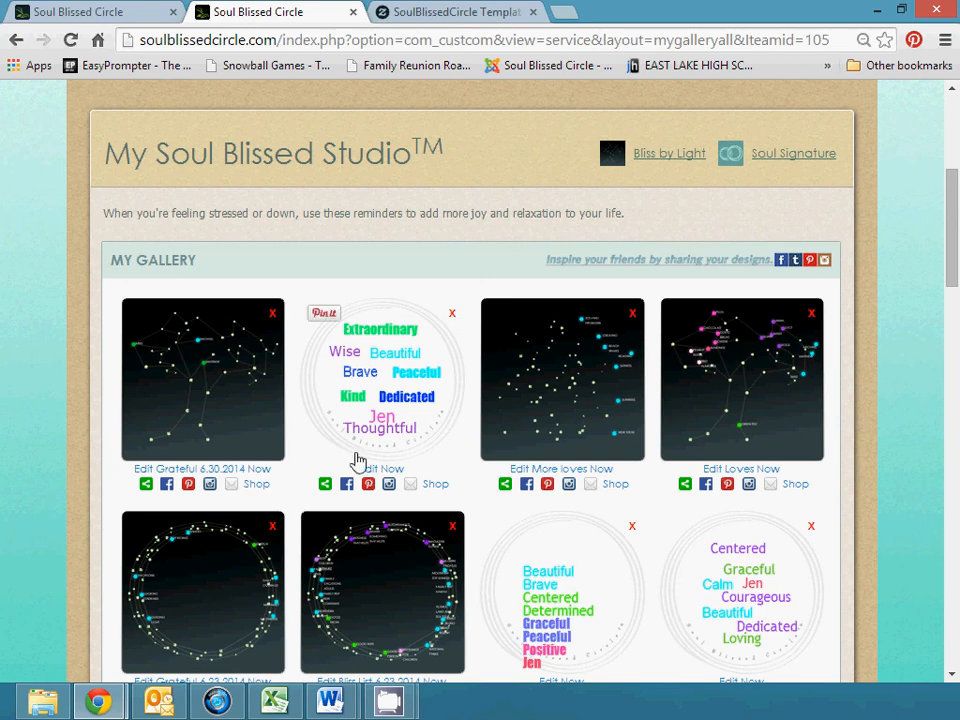